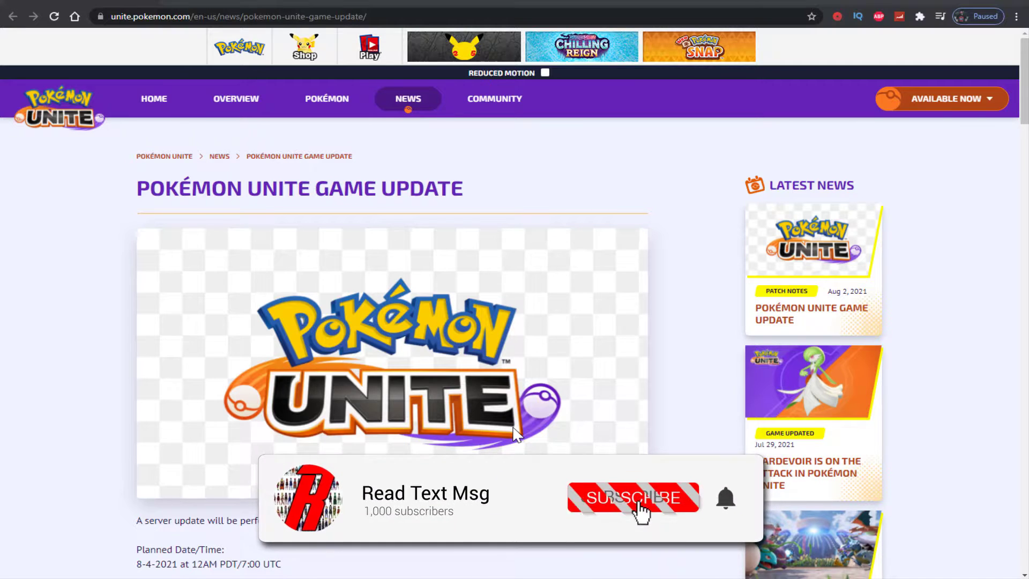
Step: Scroll the update article to the server update schedule and the Update Details heading
left_click(633, 497)
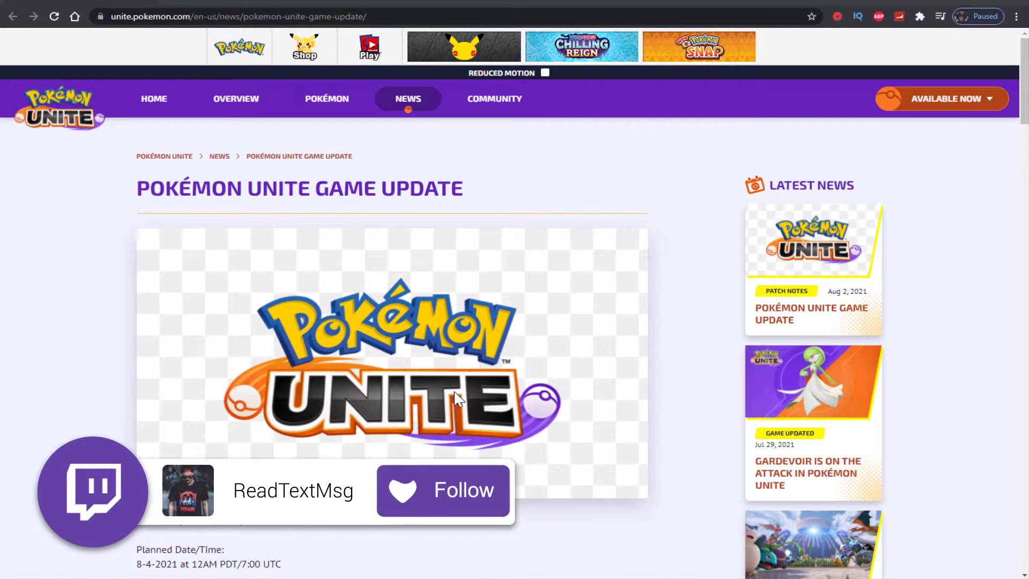
left_click(443, 490)
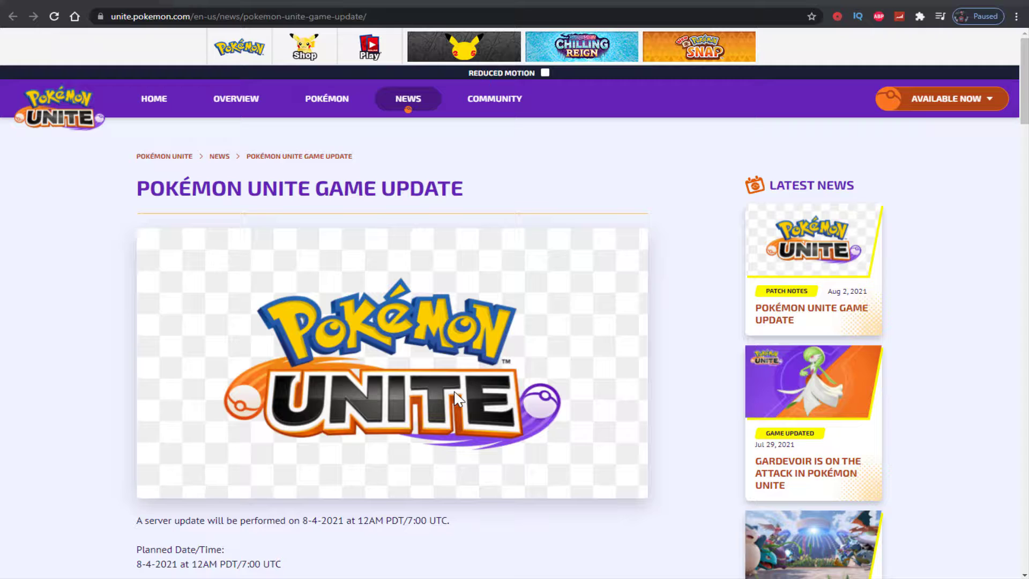
scroll("down", 3)
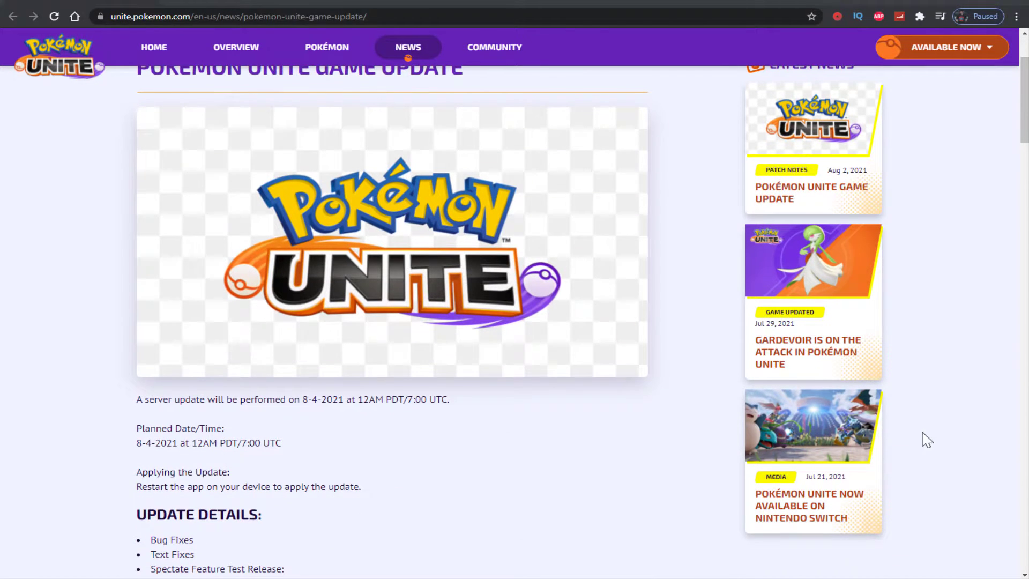
mouse_move(914, 413)
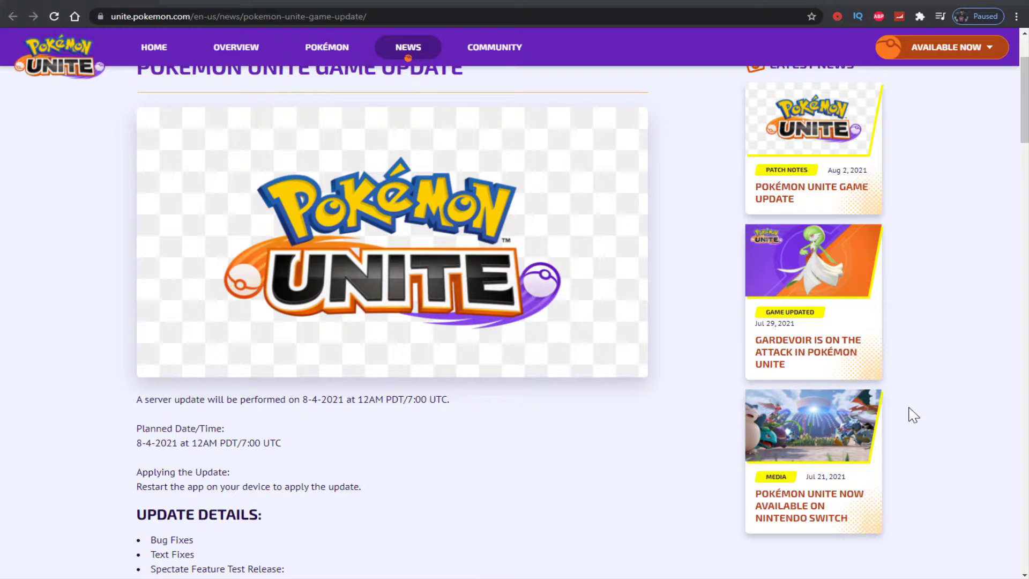
mouse_move(613, 455)
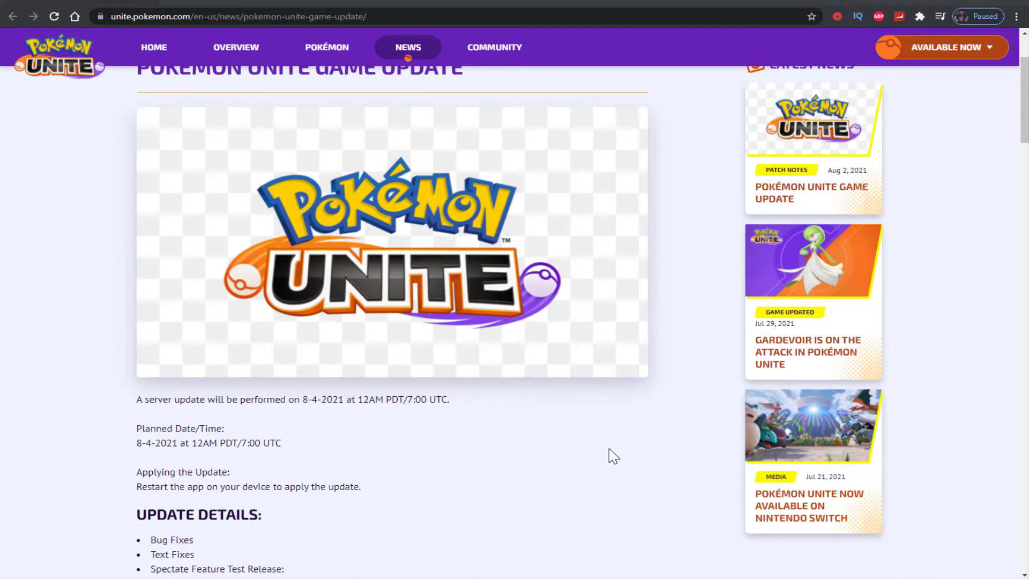
Step: Scroll past the bug fixes and Spectate test note to the Charizard and Talonflame move changes
scroll("down", 3)
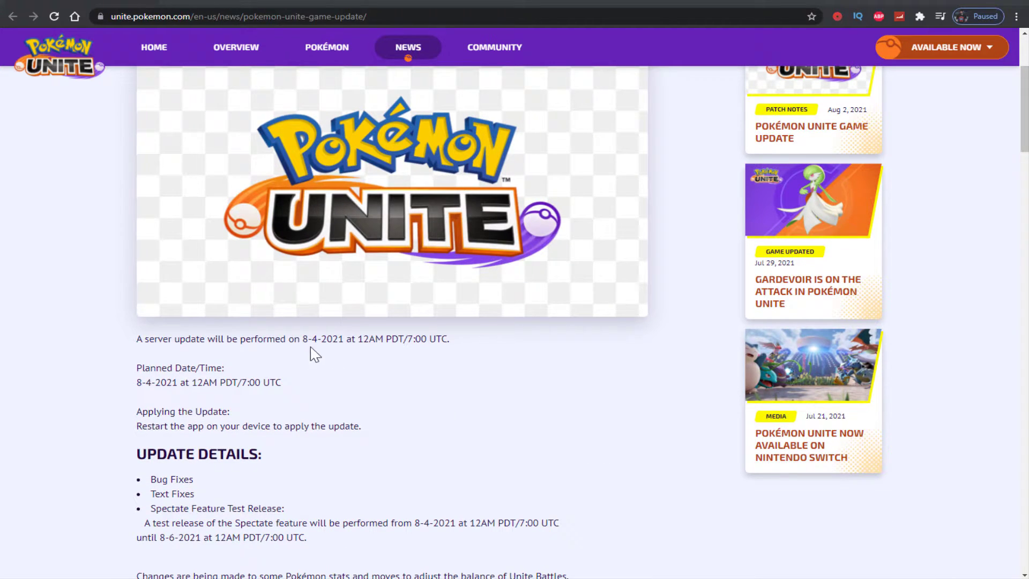
mouse_move(348, 355)
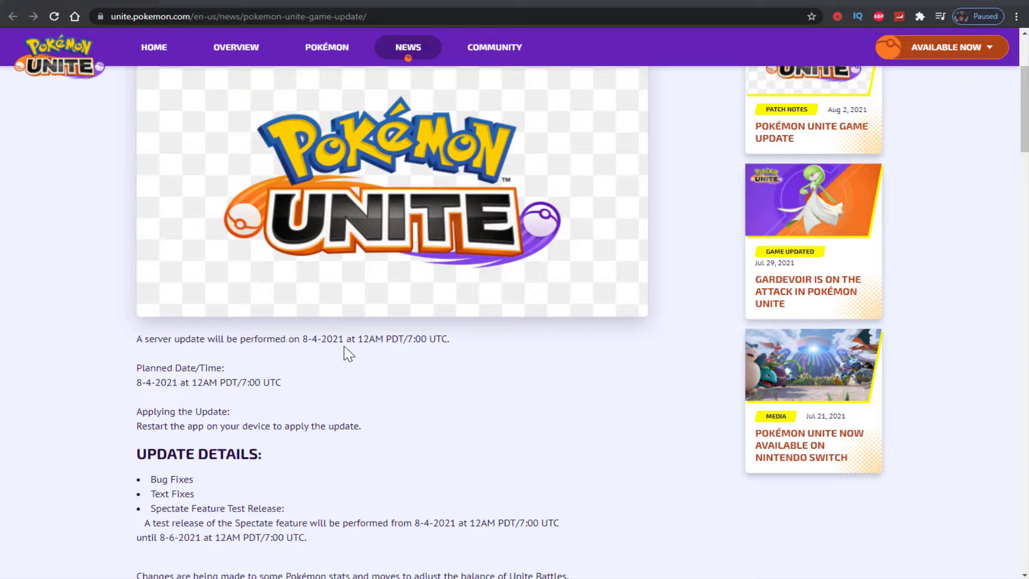
mouse_move(460, 413)
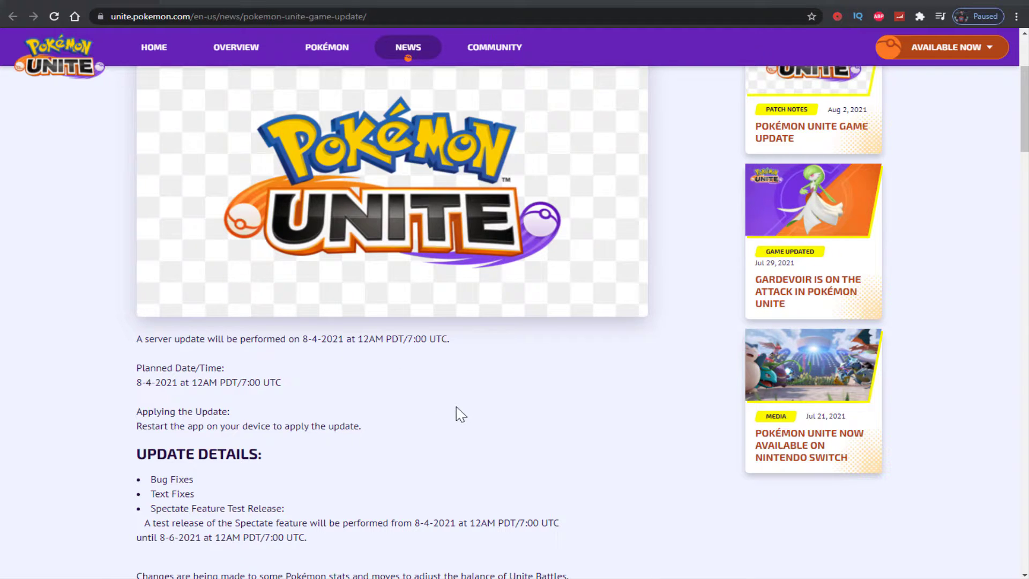
scroll("down", 3)
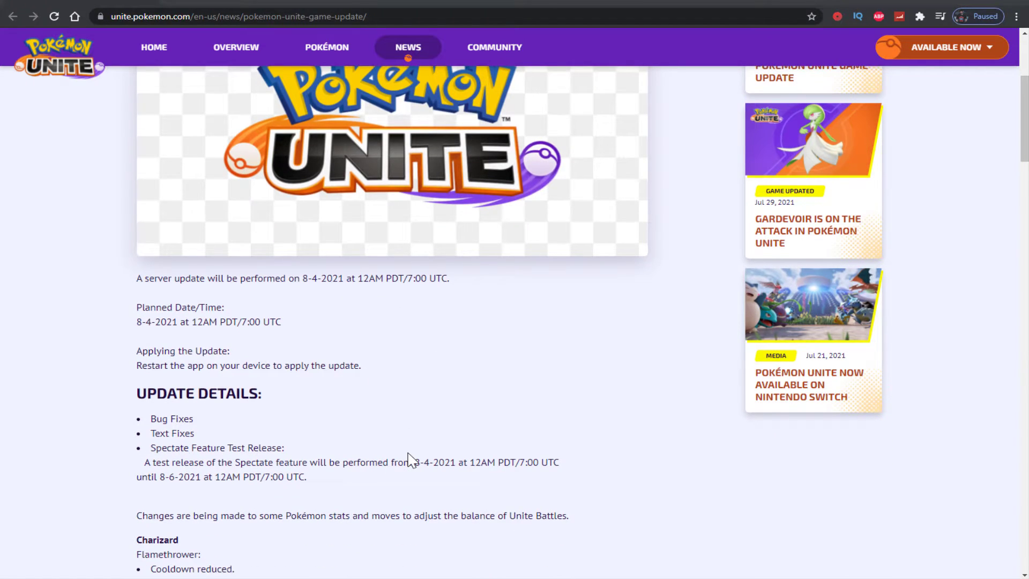
scroll("down", 3)
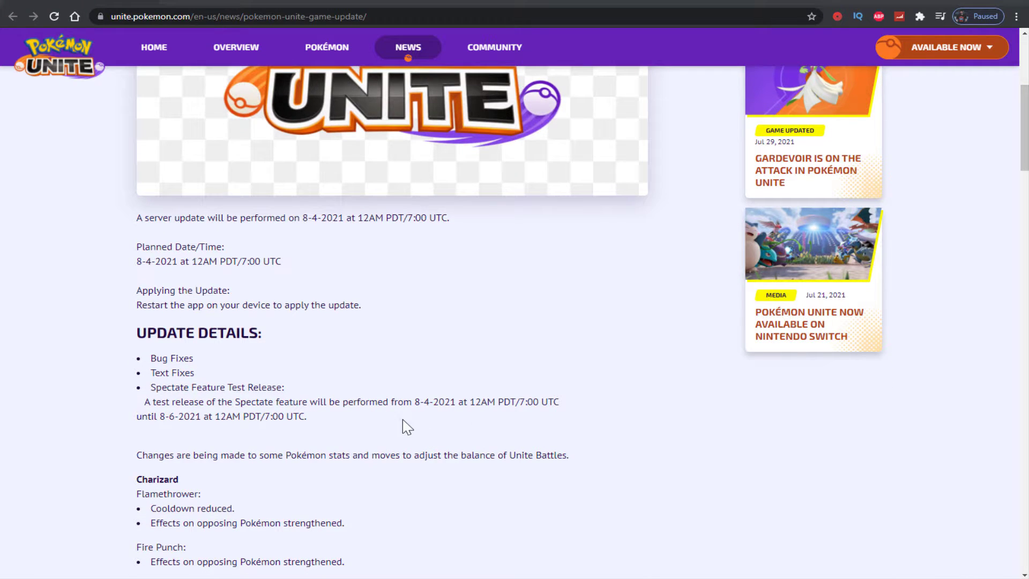
mouse_move(318, 436)
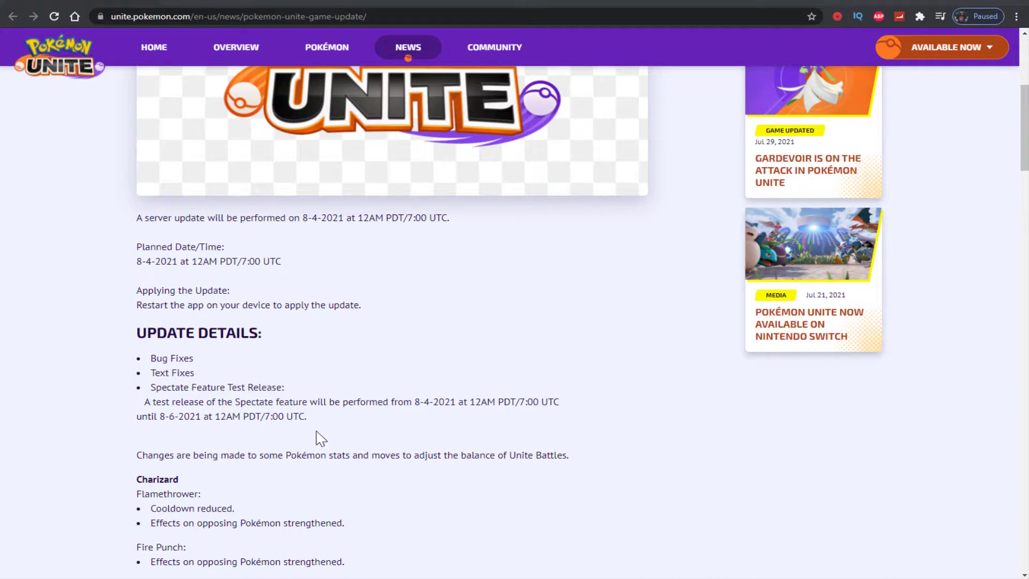
scroll("down", 3)
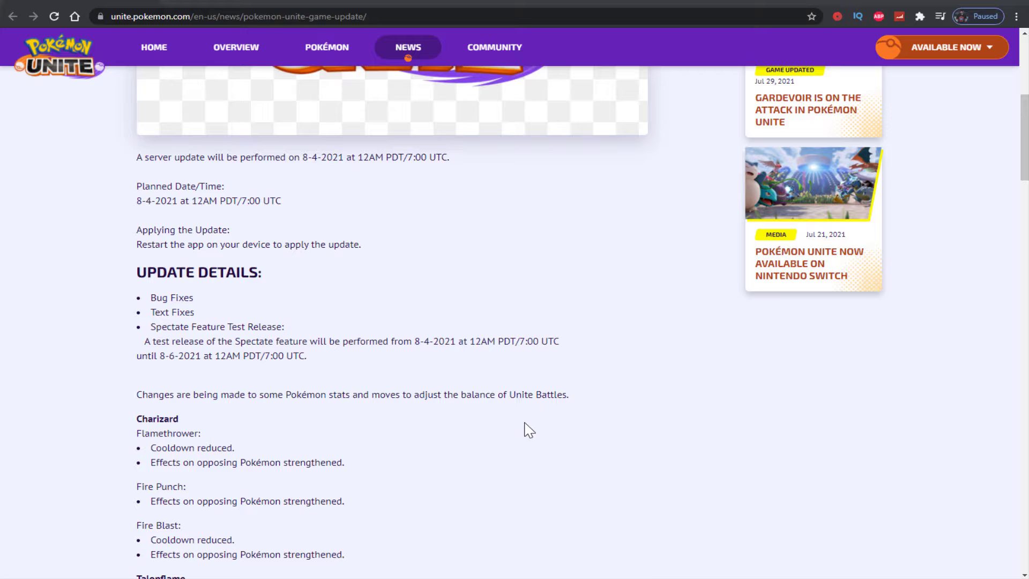
mouse_move(491, 431)
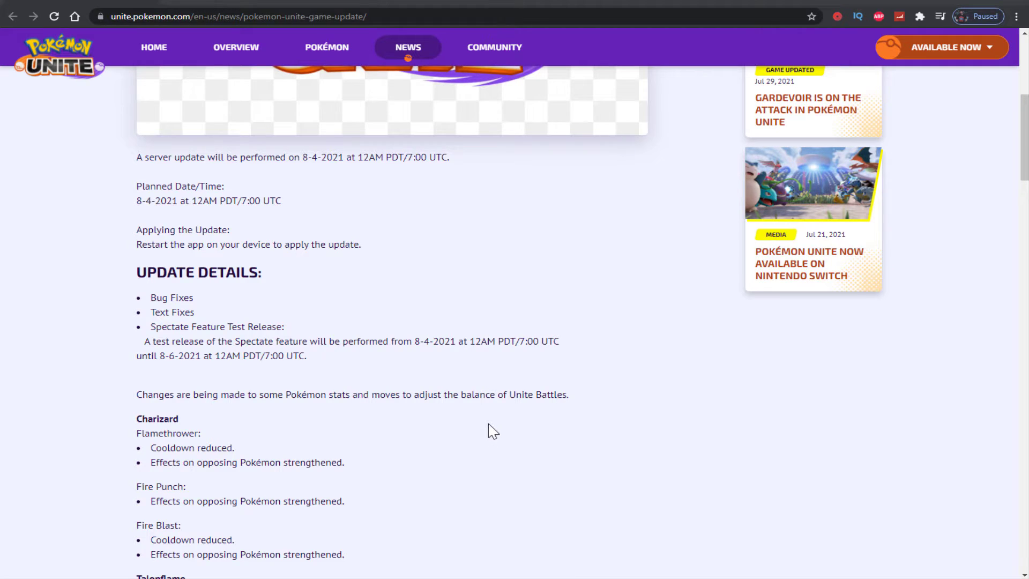
scroll("down", 3)
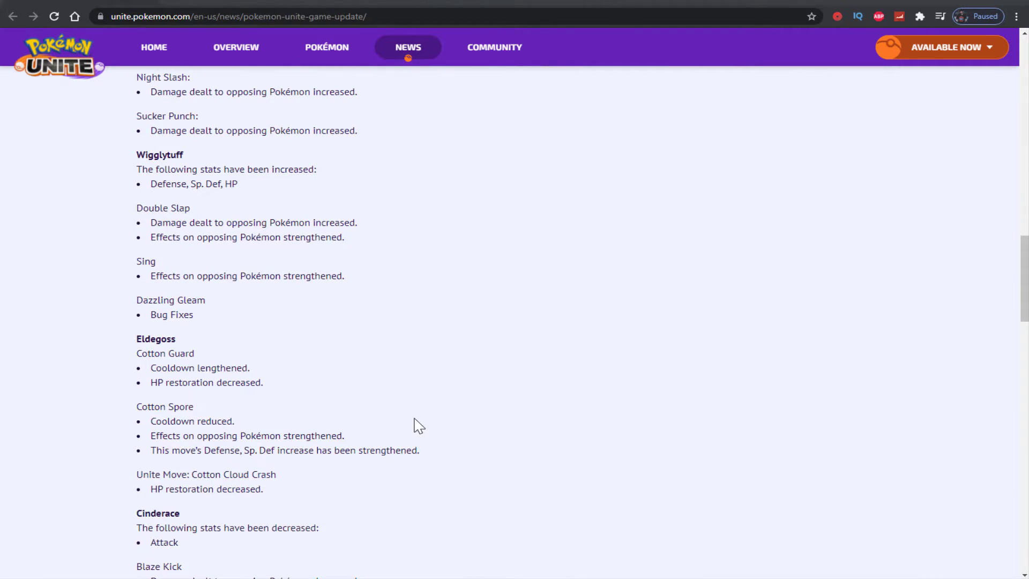
scroll("down", 3)
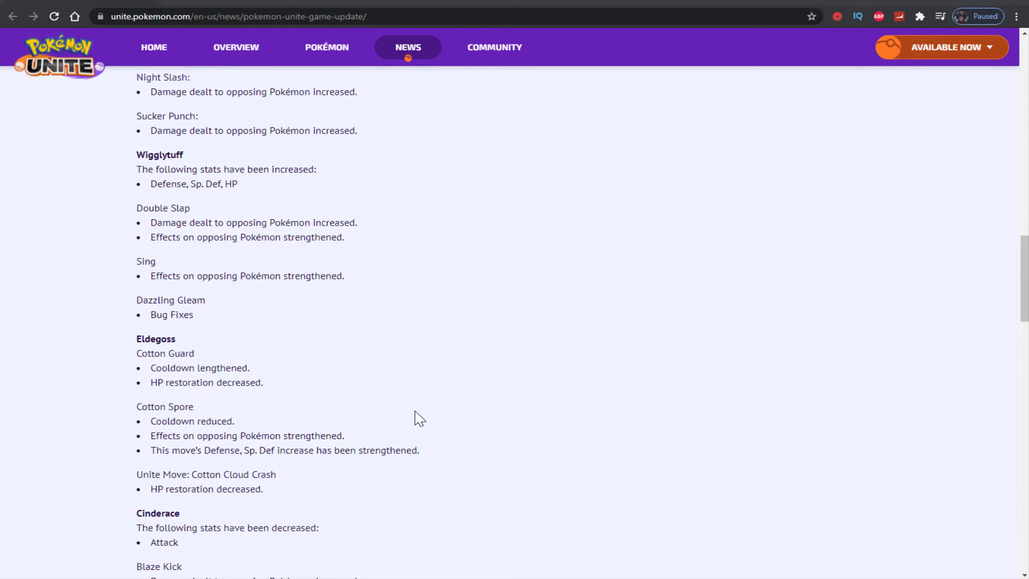
scroll("up", 3)
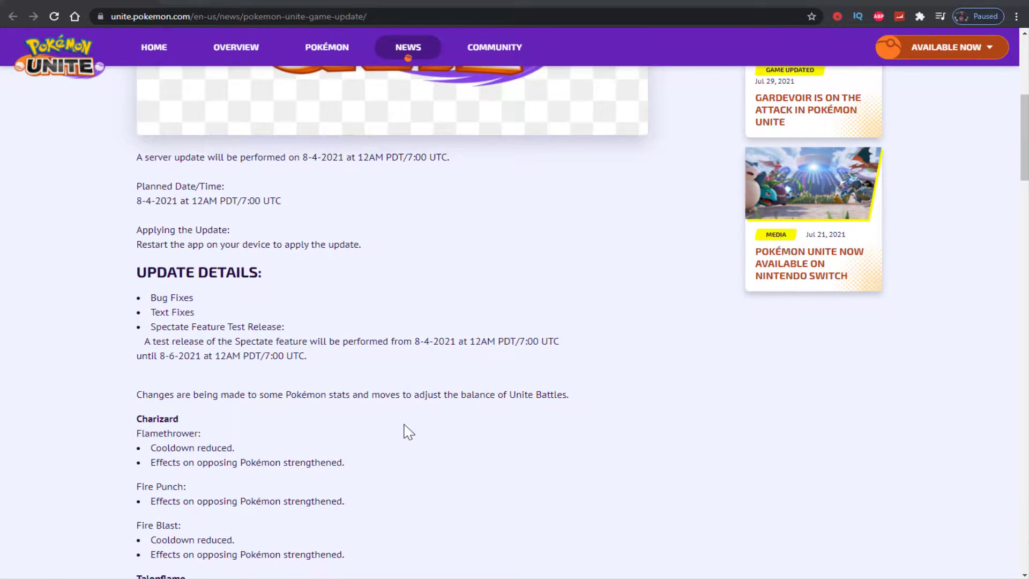
scroll("down", 3)
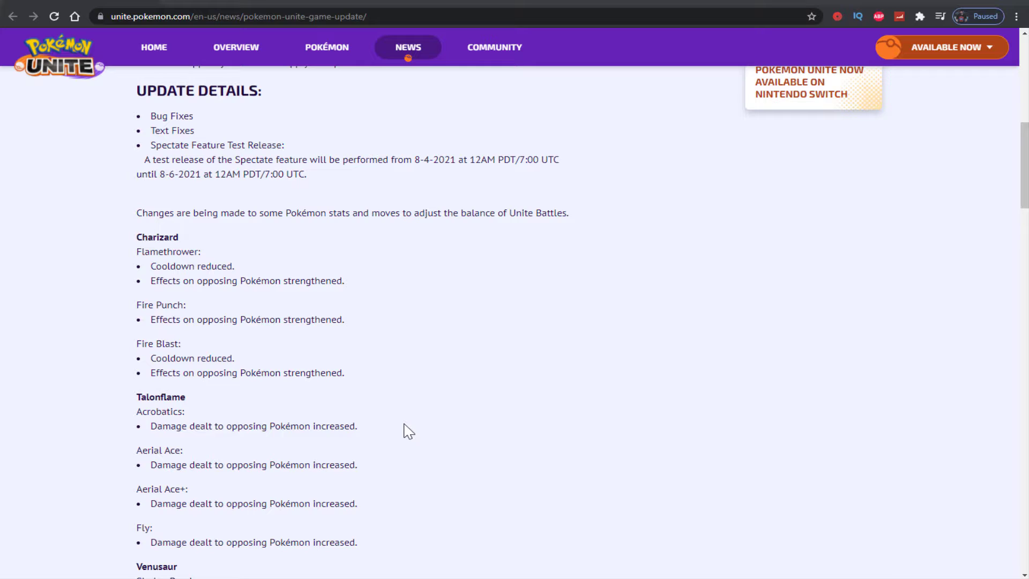
mouse_move(318, 343)
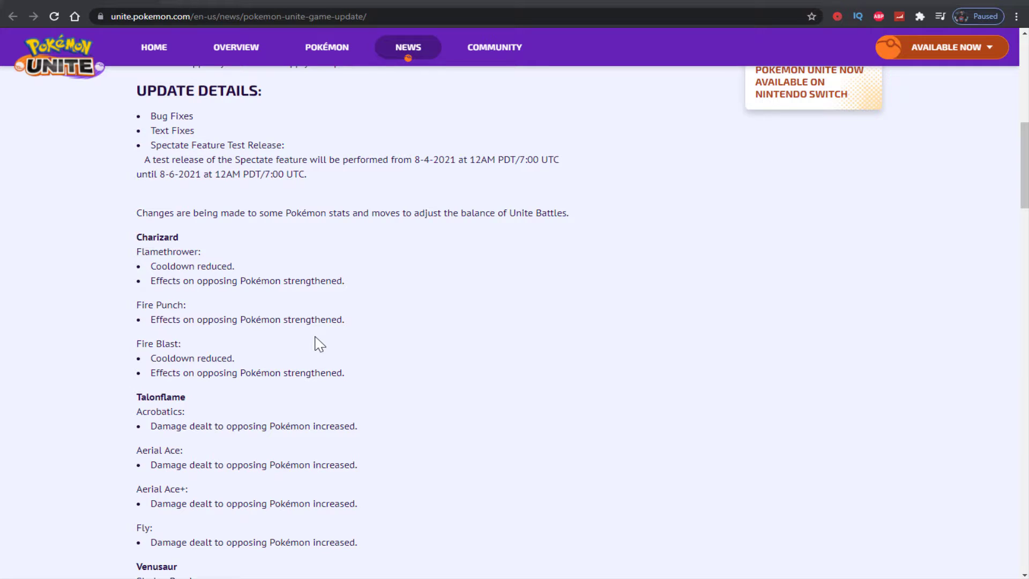
mouse_move(403, 398)
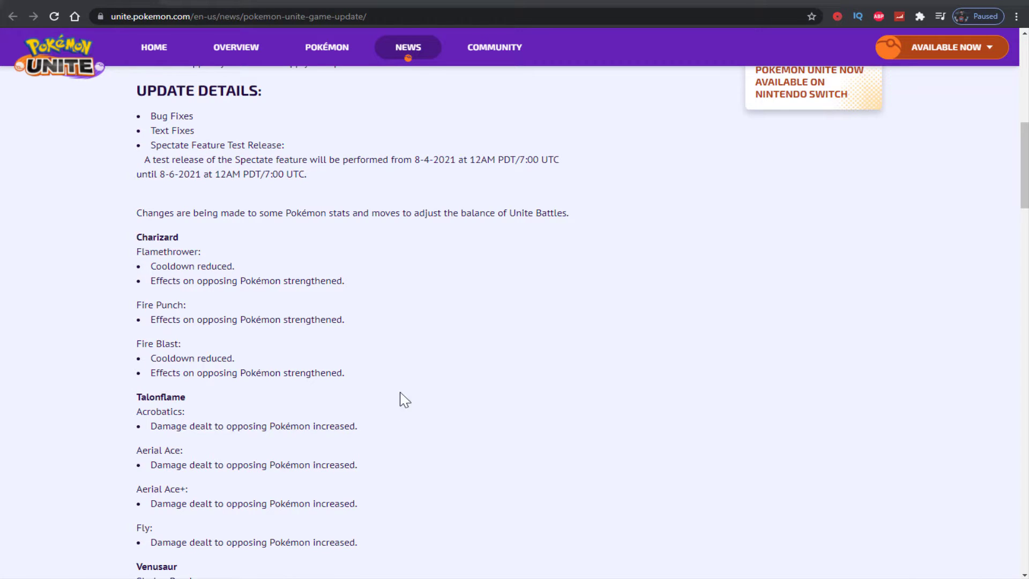
Step: Scroll down to the Venusaur, Absol and Wigglytuff balance notes and the start of Eldegoss
scroll("down", 3)
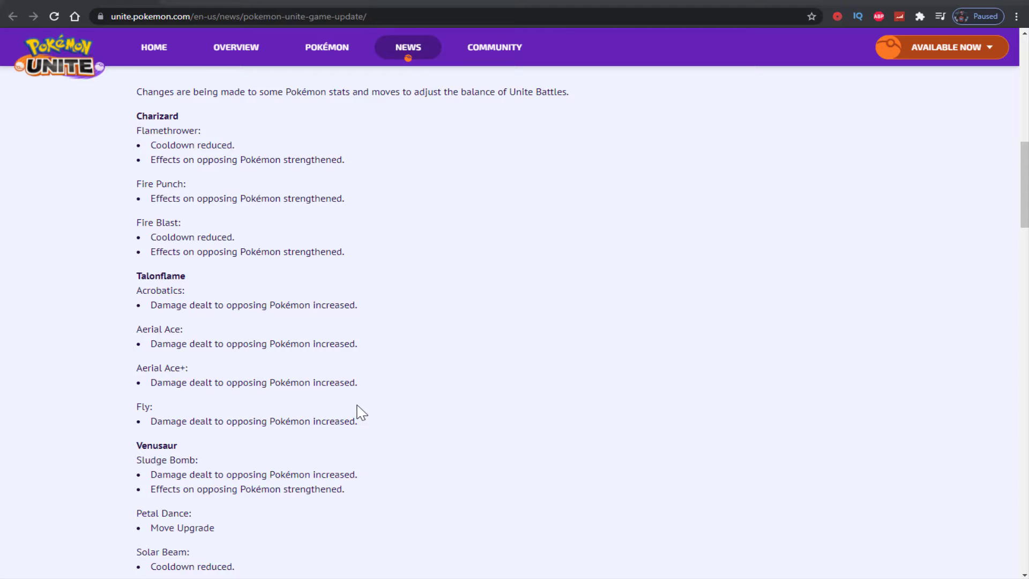
scroll("down", 3)
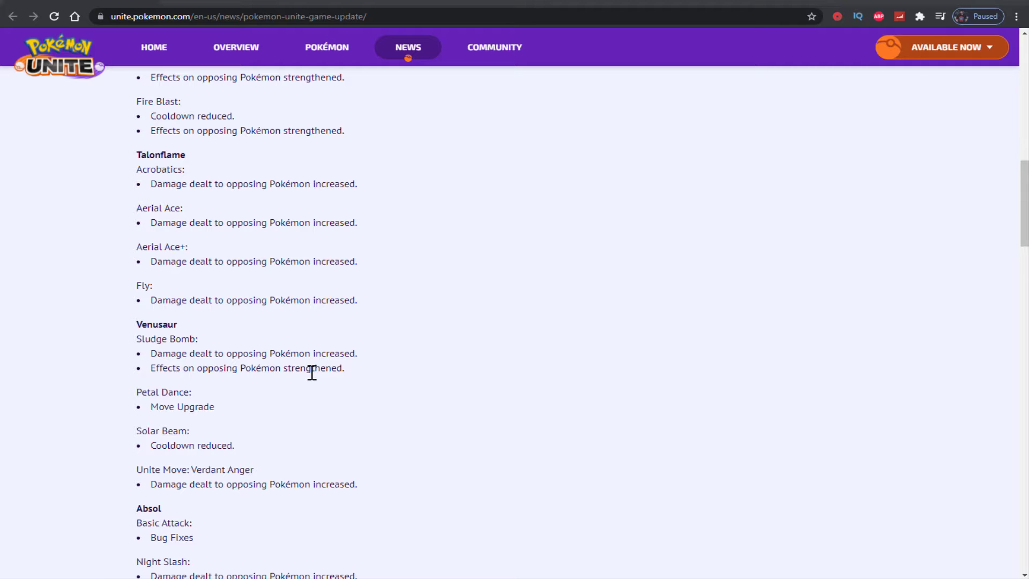
scroll("down", 3)
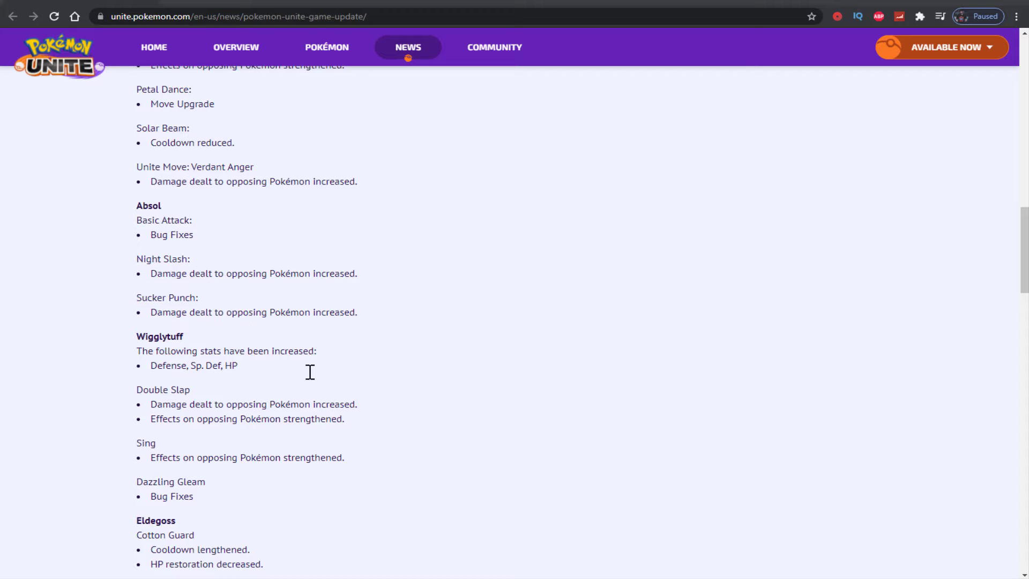
Step: Scroll through to the final Alolan Ninetales entry and Back to News link, then back up to Absol–Eldegoss
scroll("down", 3)
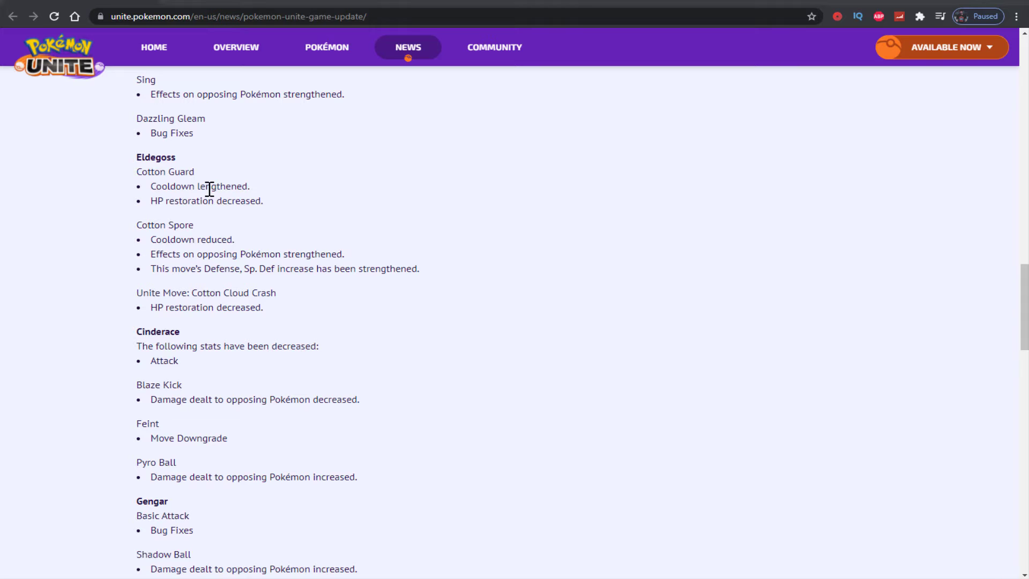
mouse_move(278, 233)
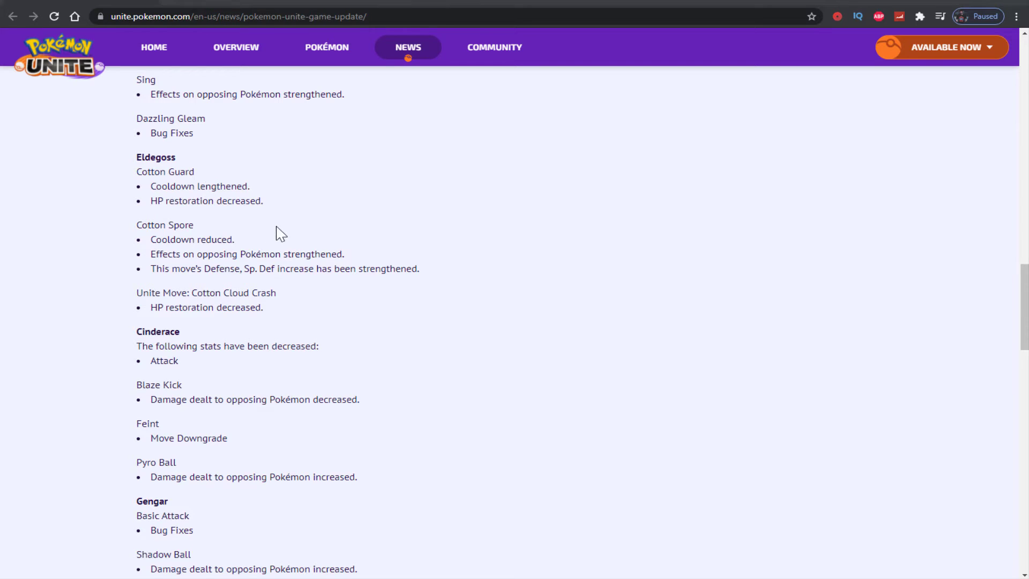
scroll("down", 3)
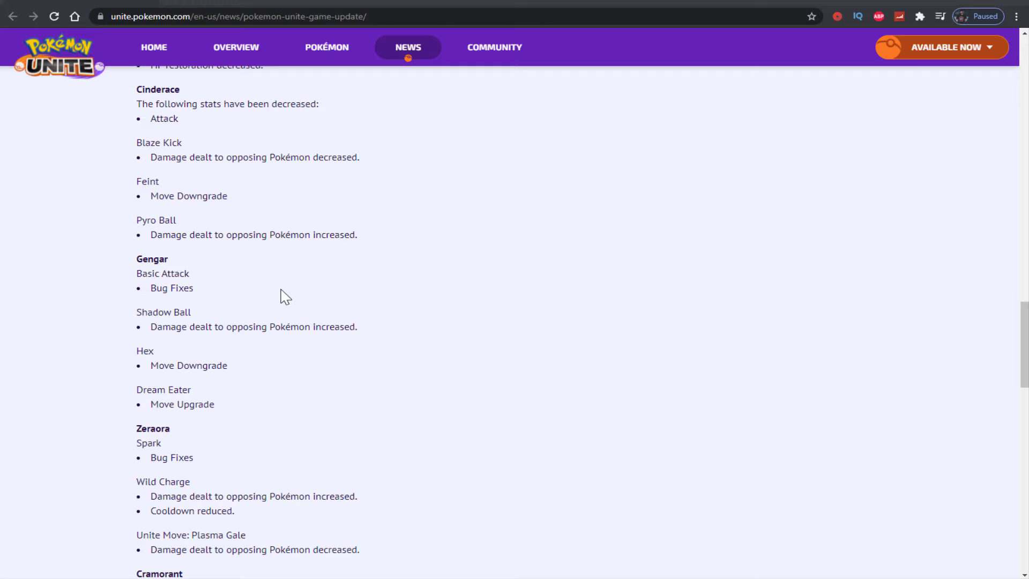
scroll("down", 3)
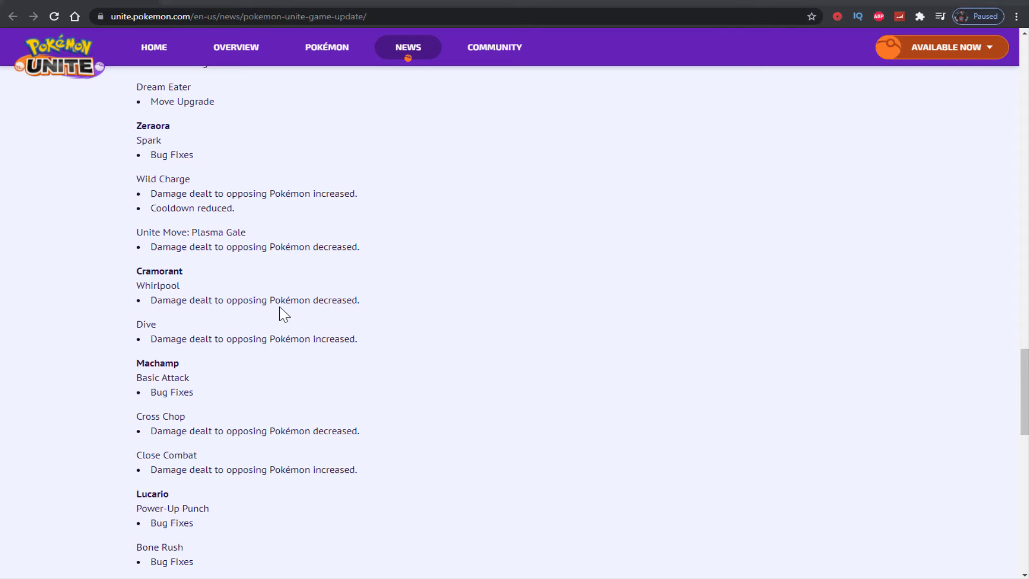
scroll("down", 3)
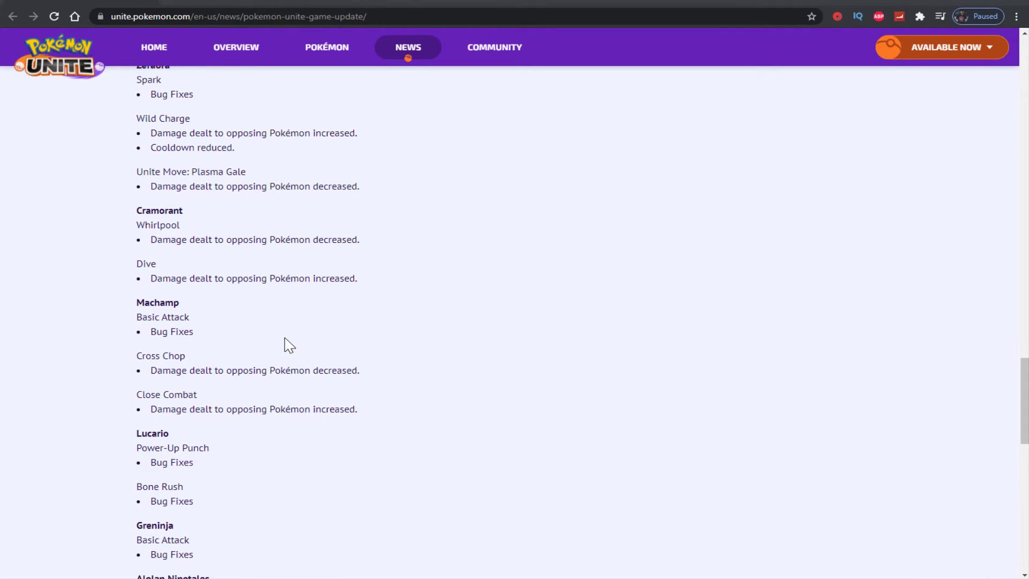
mouse_move(384, 361)
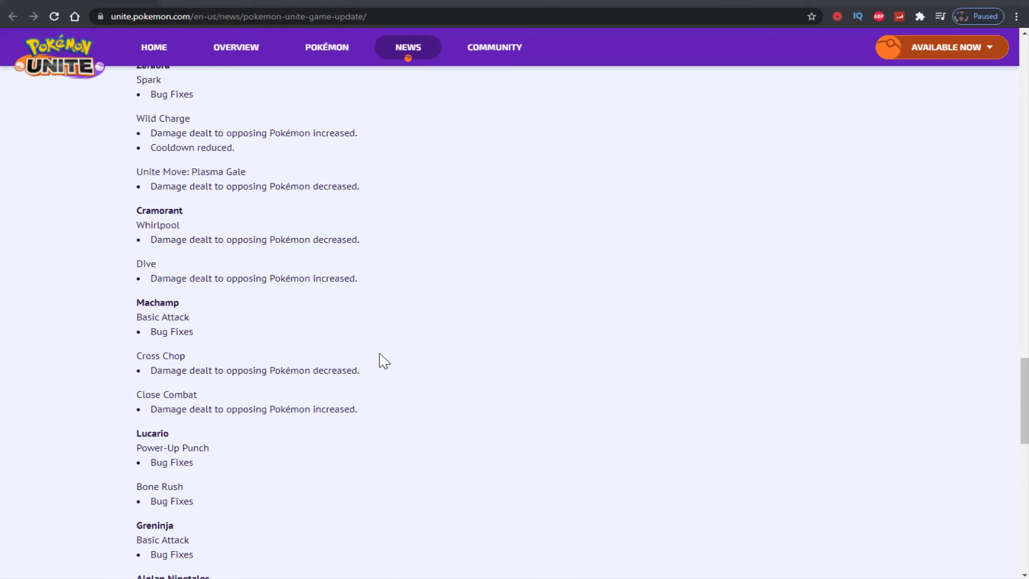
scroll("down", 3)
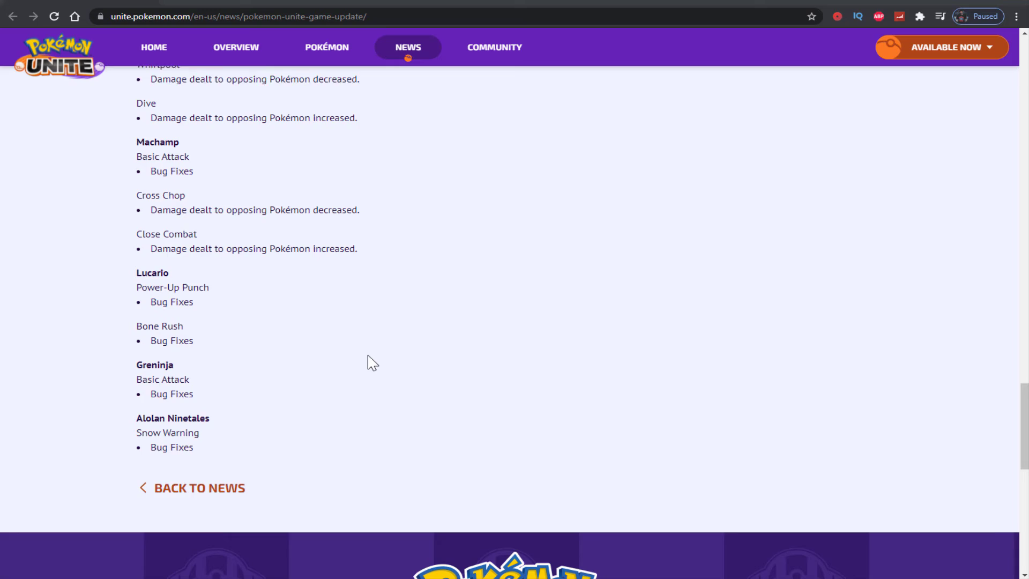
scroll("down", 3)
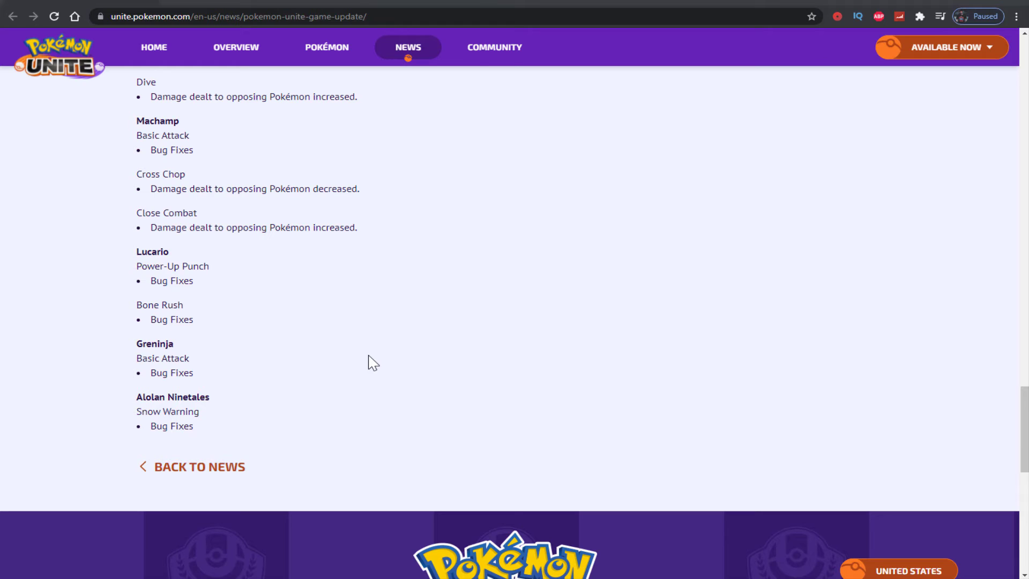
scroll("up", 3)
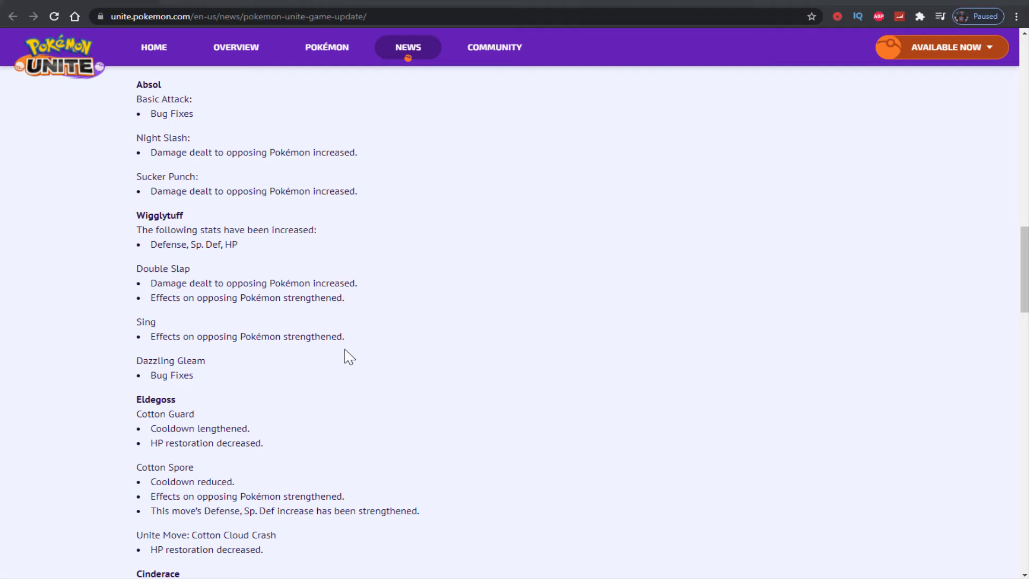
Step: Scroll up to Update Details, then down to the Cinderace, Gengar, Zeraora and Cramorant notes
scroll("up", 3)
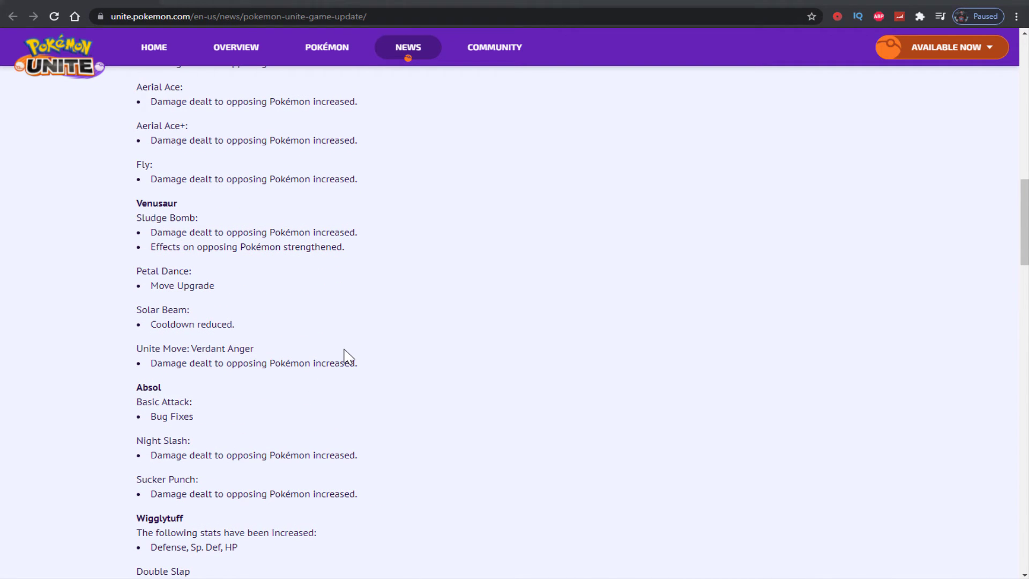
scroll("up", 3)
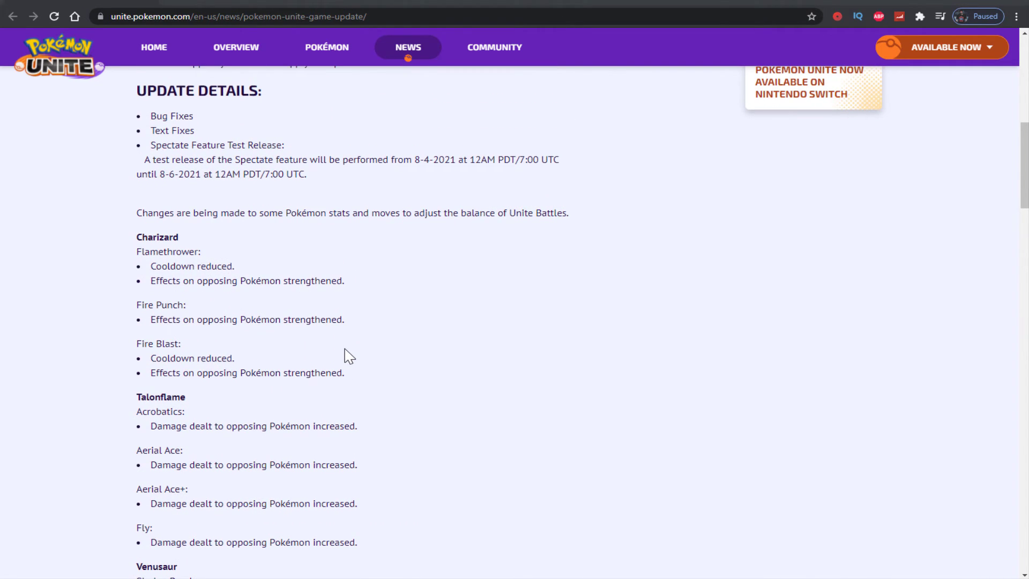
scroll("down", 3)
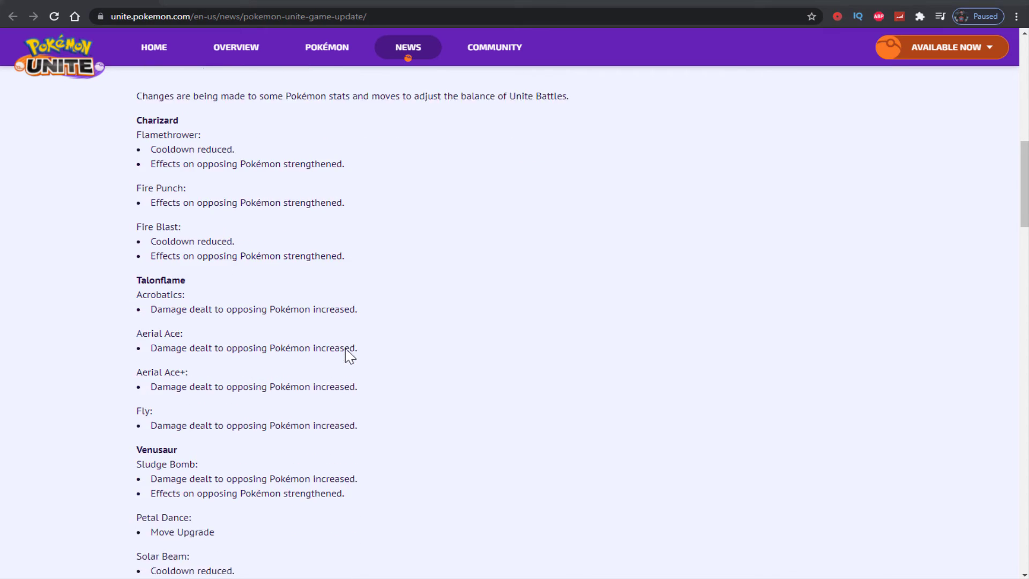
scroll("down", 3)
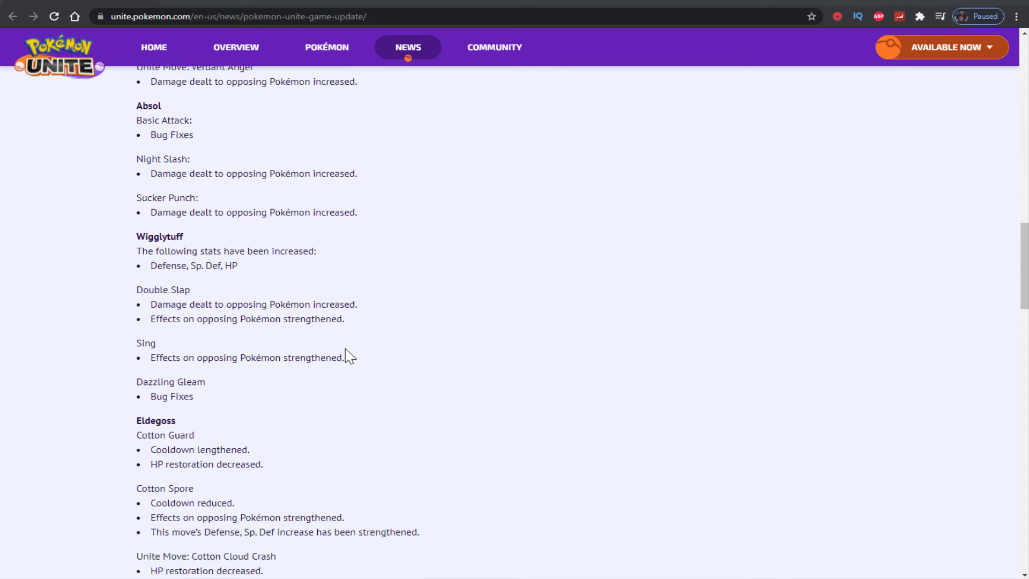
scroll("down", 3)
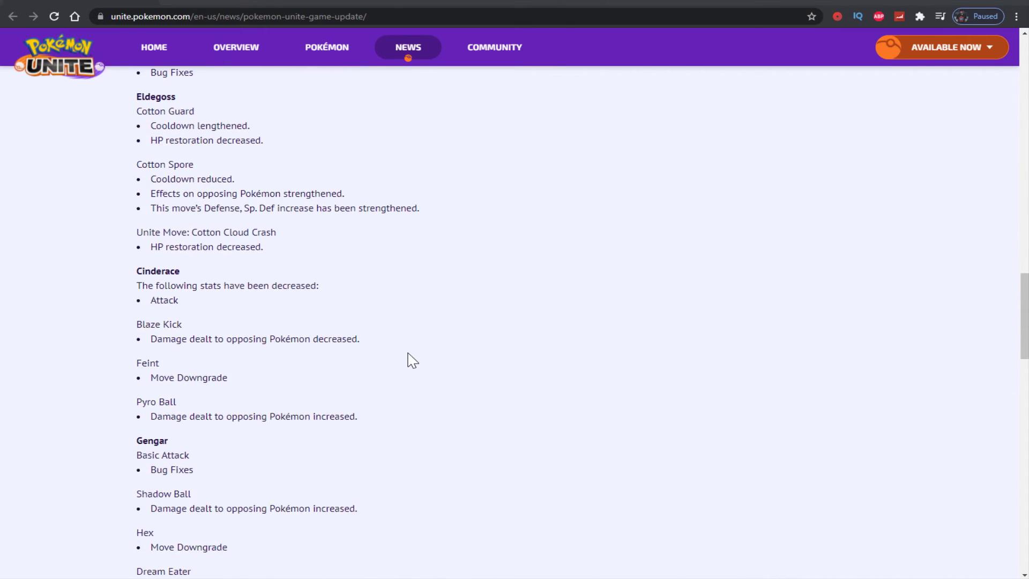
scroll("down", 3)
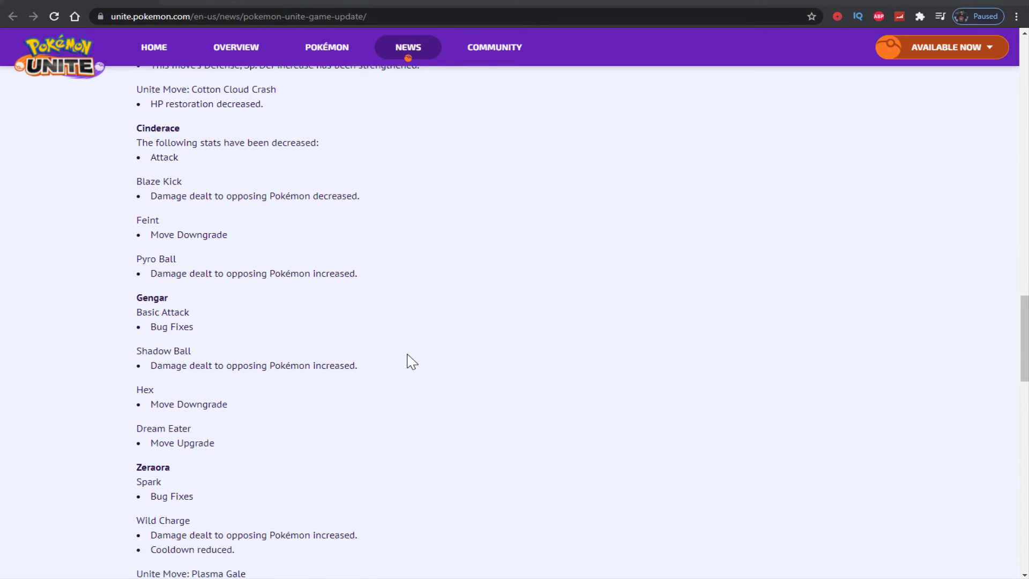
scroll("down", 3)
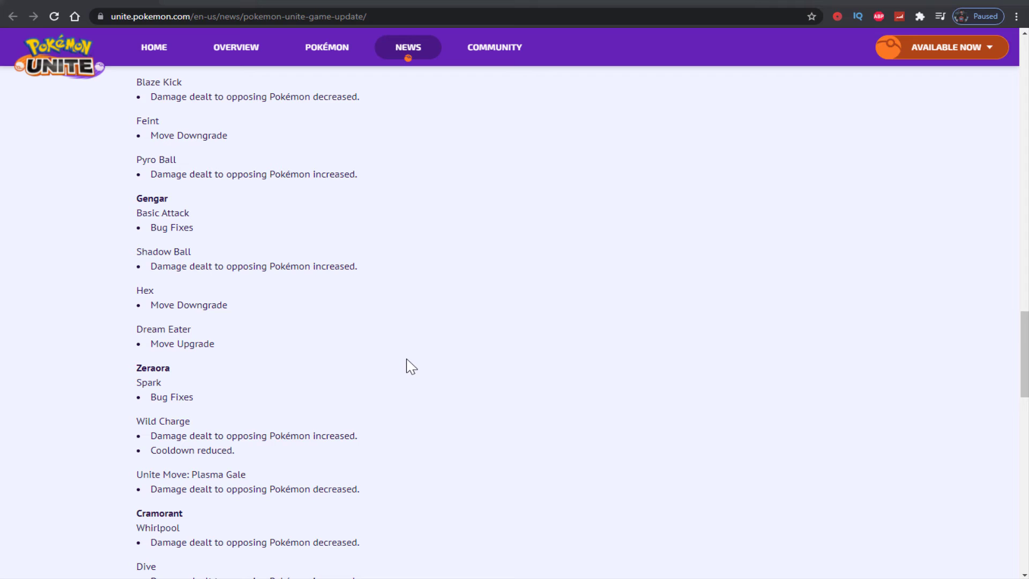
mouse_move(239, 282)
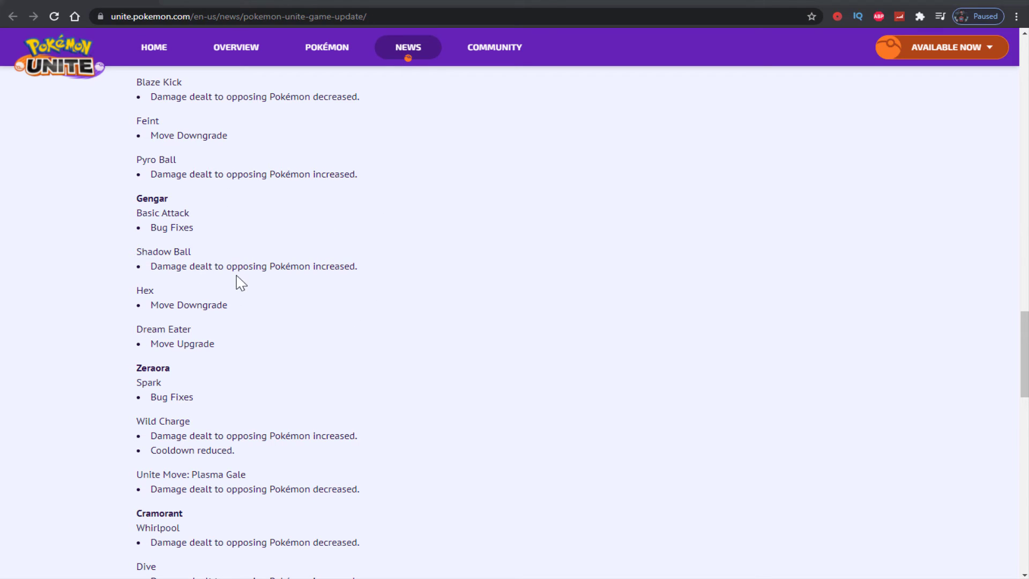
mouse_move(333, 456)
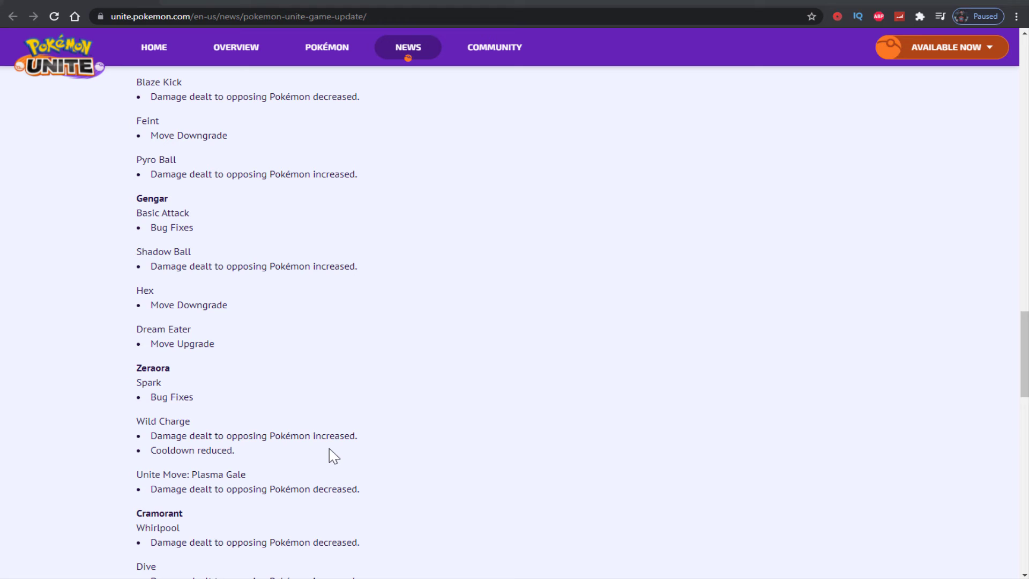
mouse_move(300, 474)
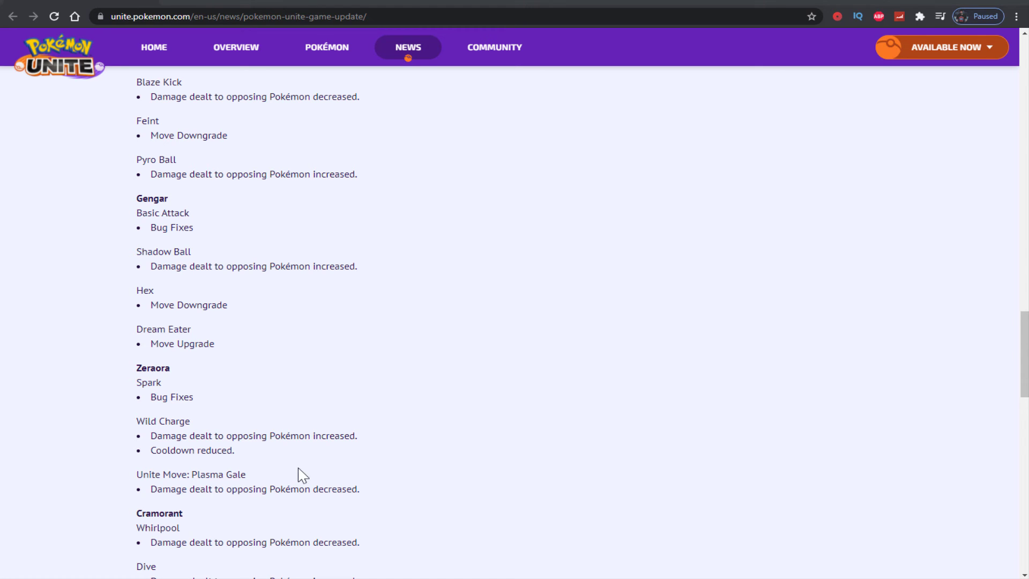
mouse_move(279, 460)
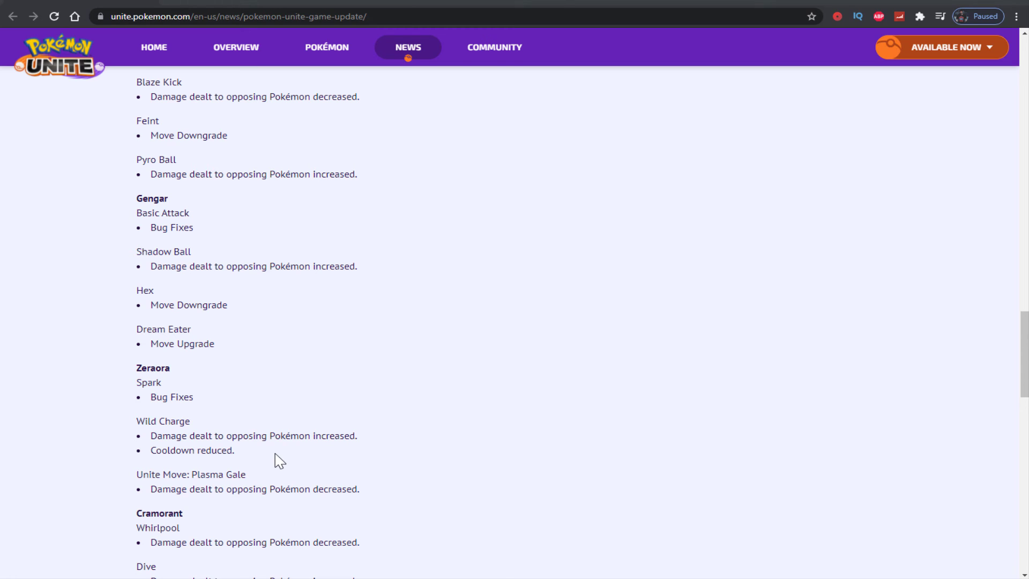
mouse_move(282, 287)
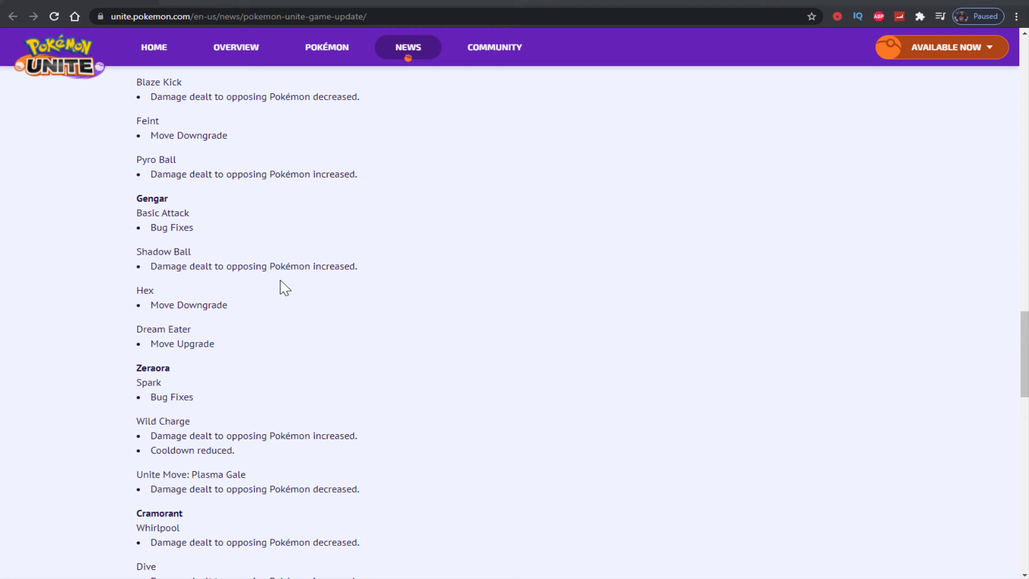
mouse_move(315, 268)
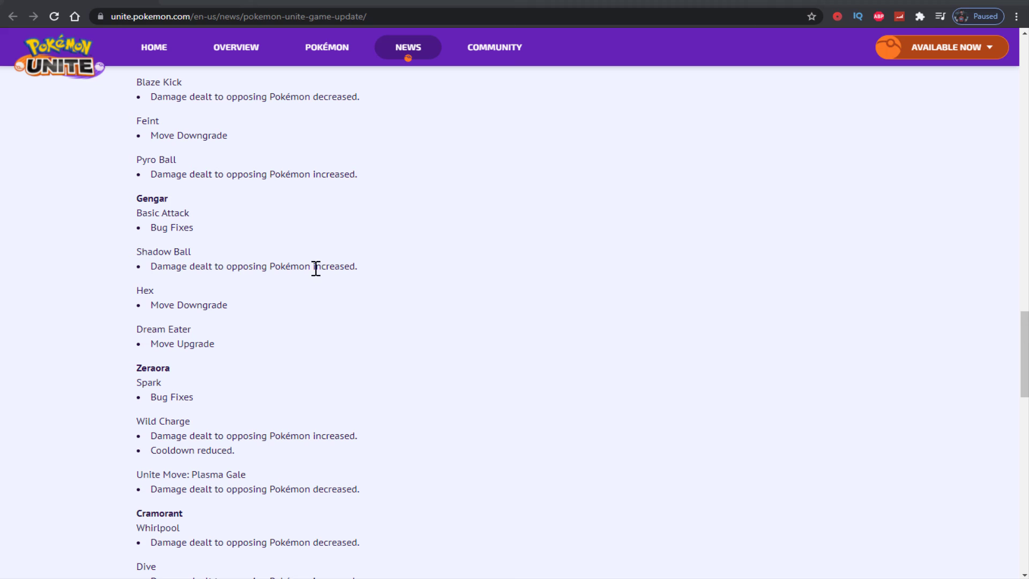
mouse_move(321, 269)
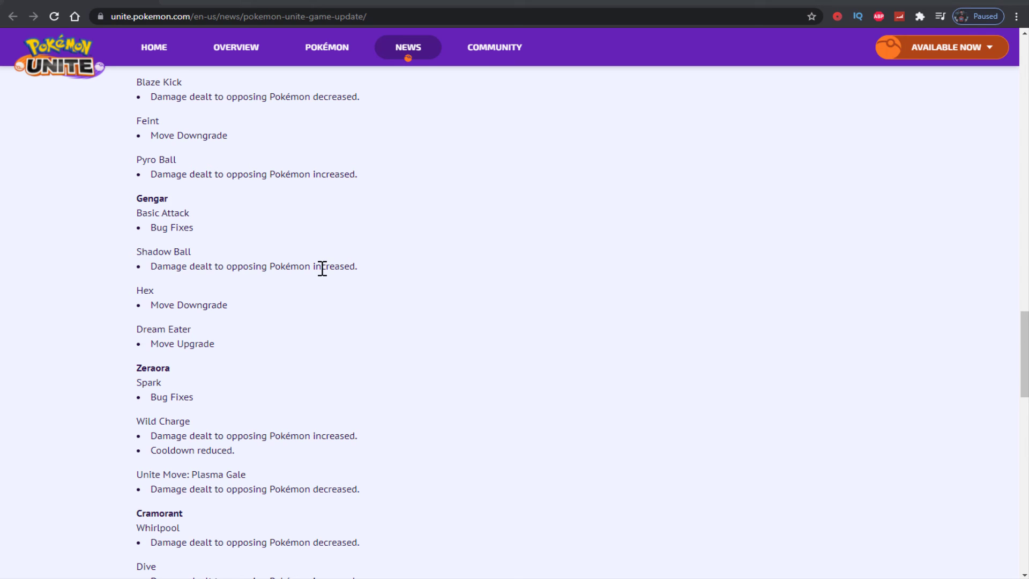
Step: Scroll up slightly so the Eldegoss and Cinderace notes sit above Gengar's
scroll("up", 3)
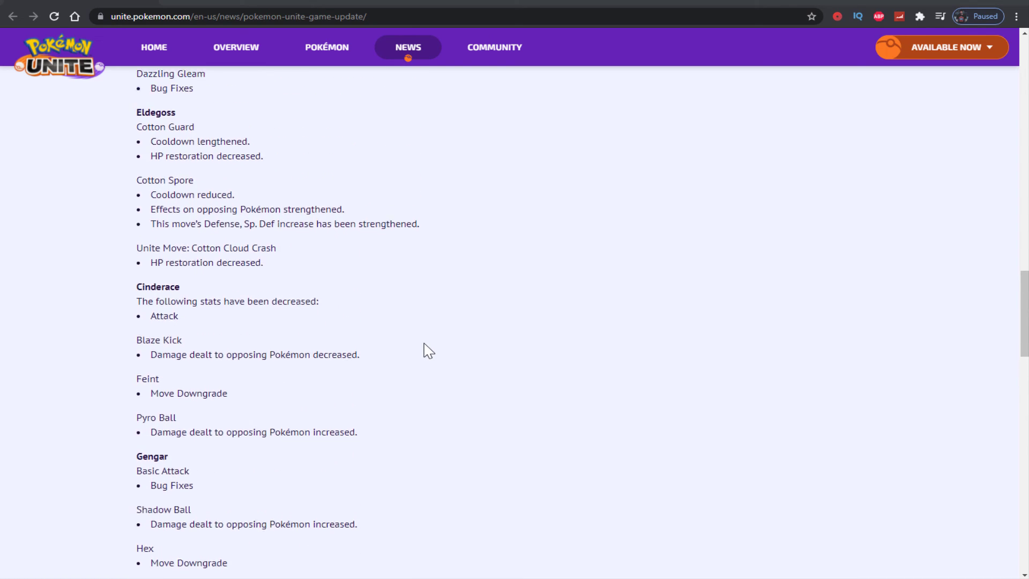
Step: Scroll up to Talonflame and Venusaur, then back down to the Cramorant, Machamp and Lucario notes
scroll("up", 3)
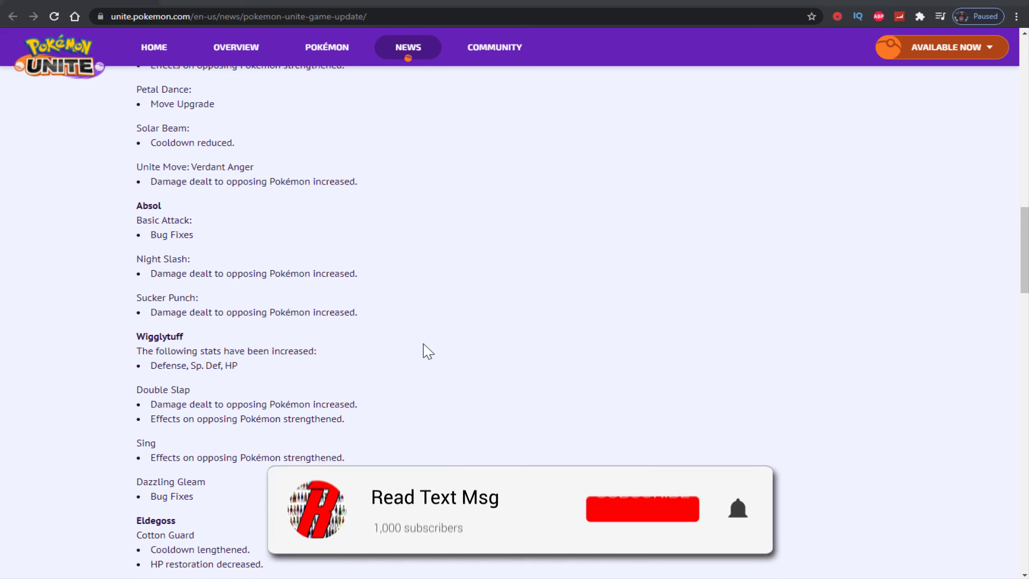
left_click(642, 508)
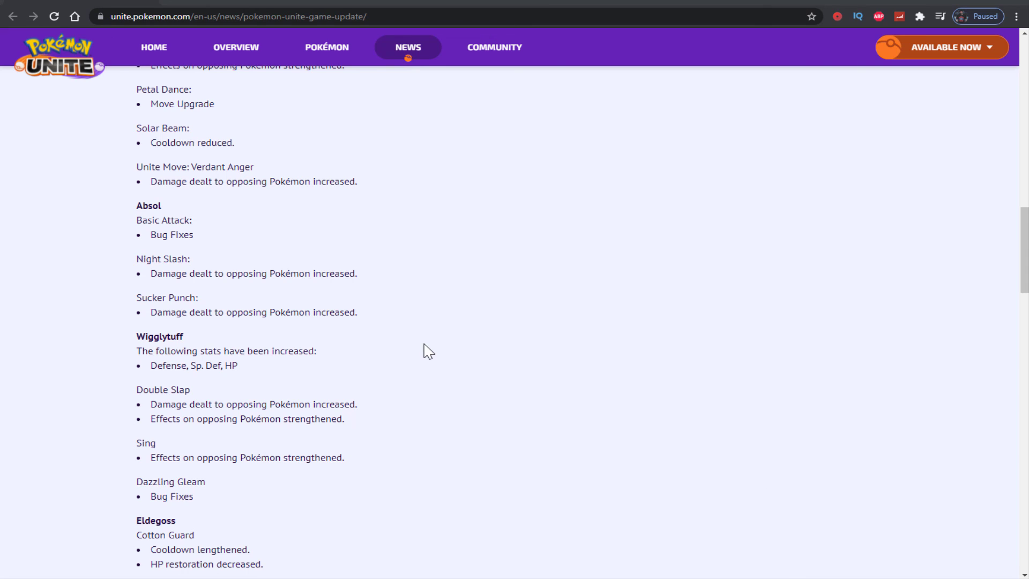
scroll("up", 3)
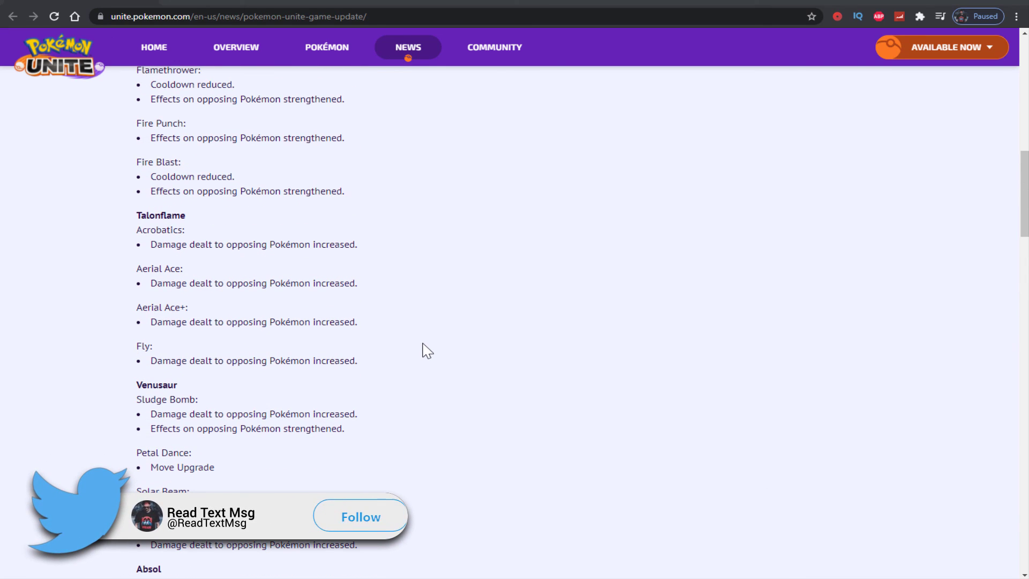
left_click(360, 515)
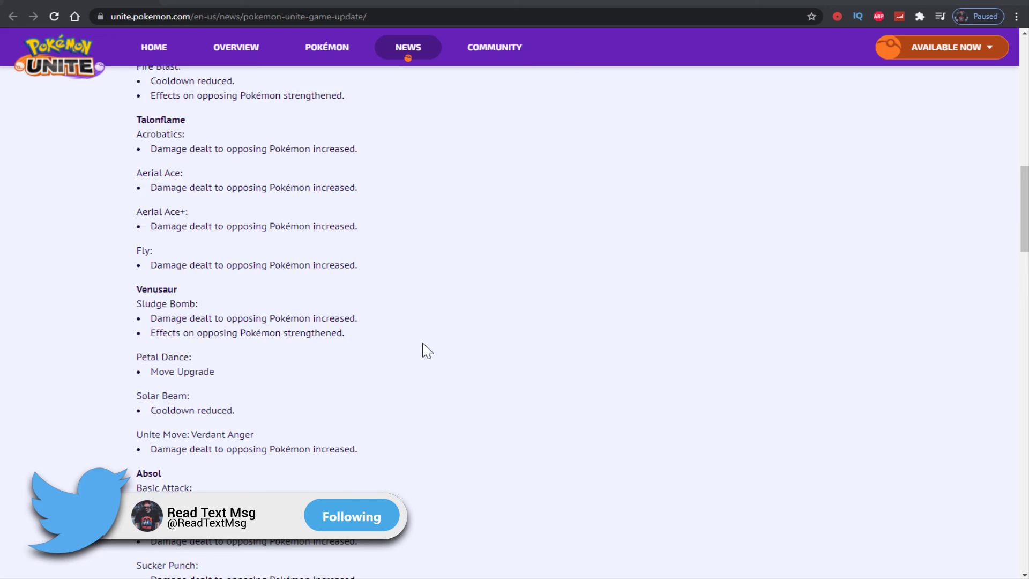
scroll("down", 3)
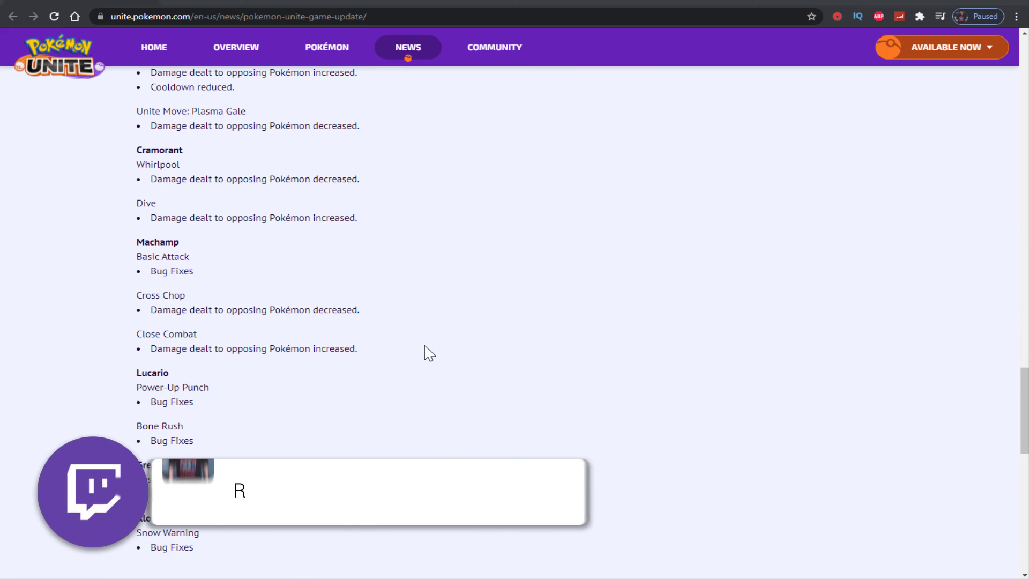